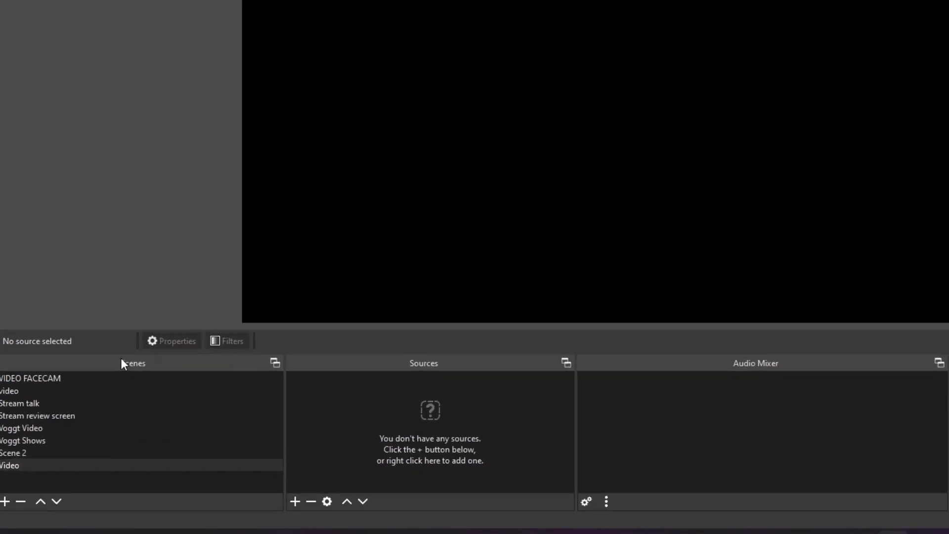
# Step: Add a new empty scene and keep its default name Scene 3
pyautogui.click(20, 404)
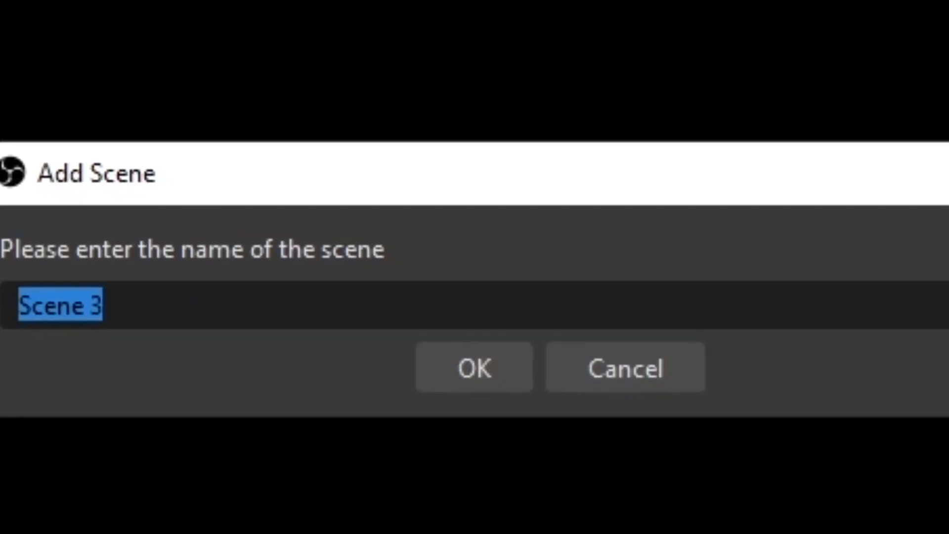
pyautogui.click(474, 368)
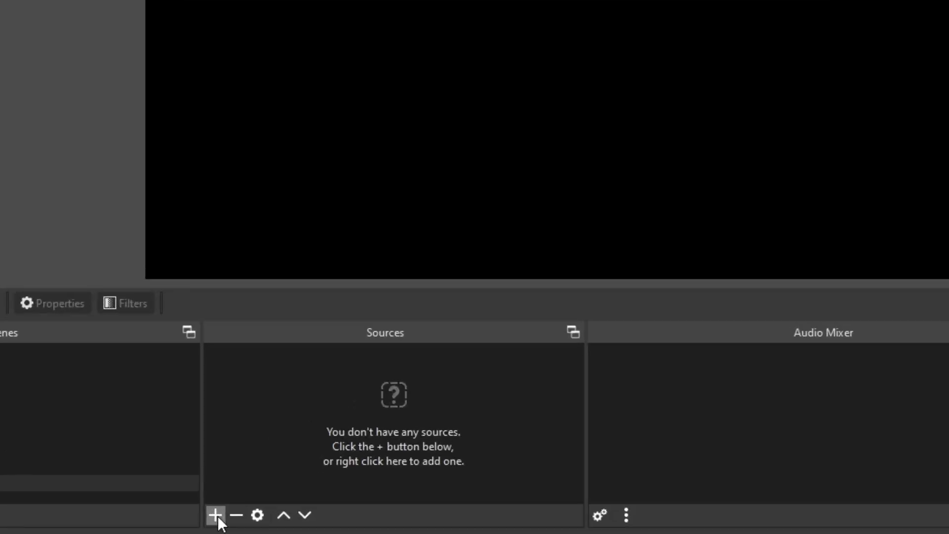
# Step: Add a Display Capture source named Display Capture 2 to the scene
pyautogui.click(216, 515)
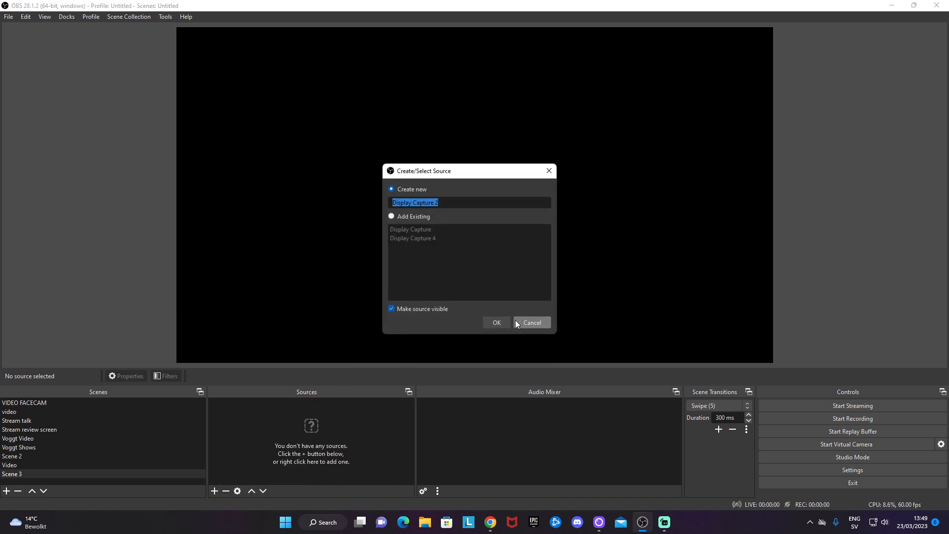
pyautogui.click(496, 323)
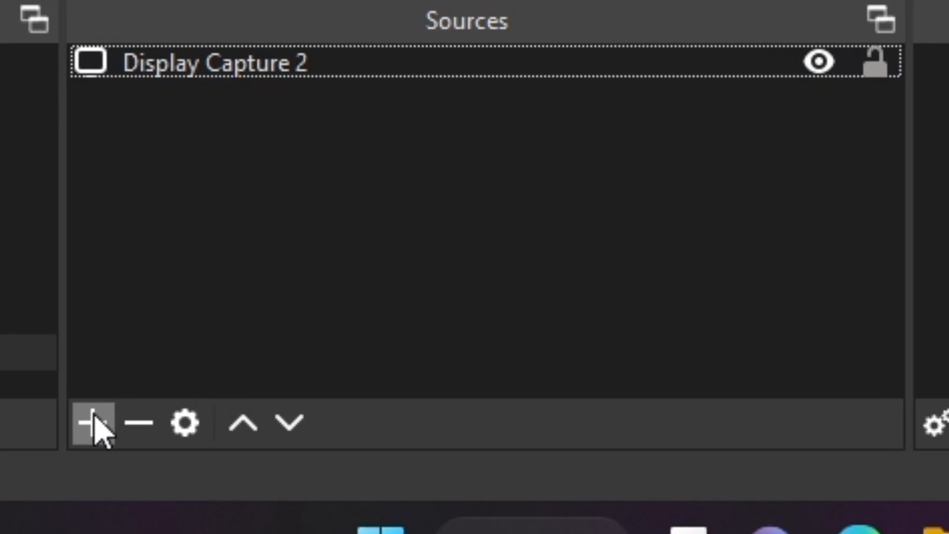
# Step: Add Video Capture Device 6 using the XSplit VCam webcam as its device
pyautogui.click(90, 424)
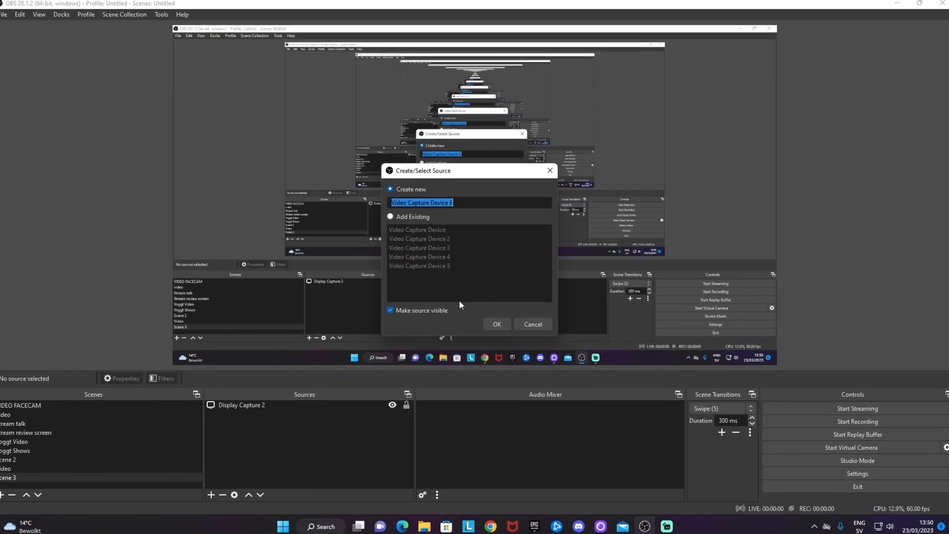
pyautogui.click(496, 324)
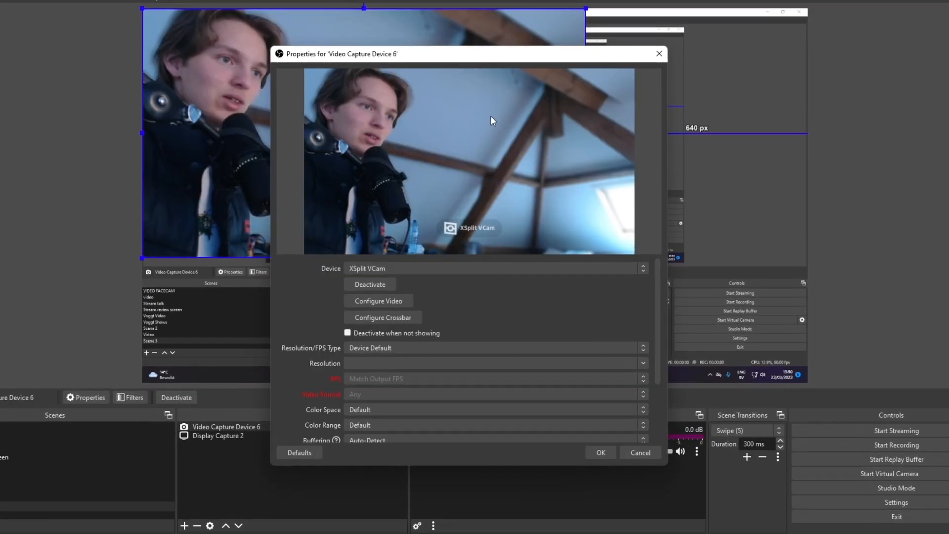
pyautogui.click(496, 268)
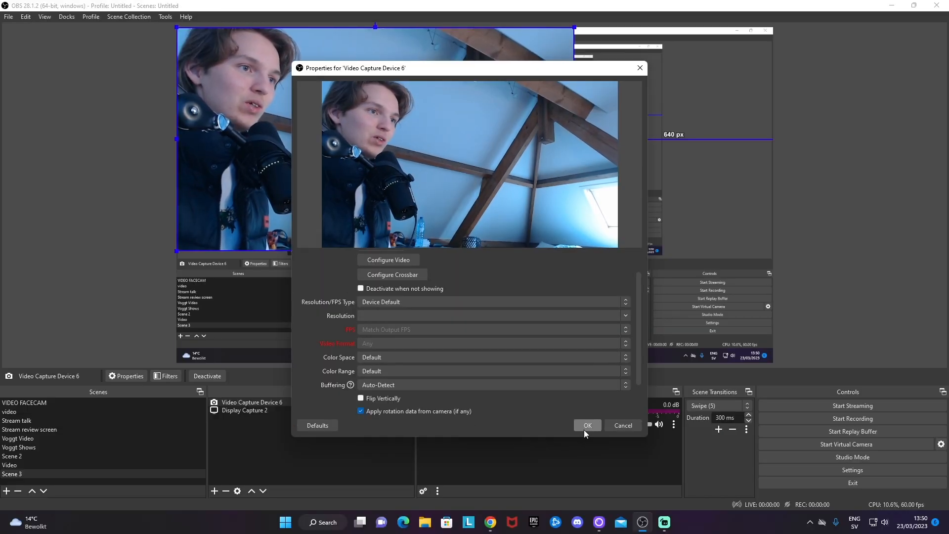
pyautogui.click(587, 425)
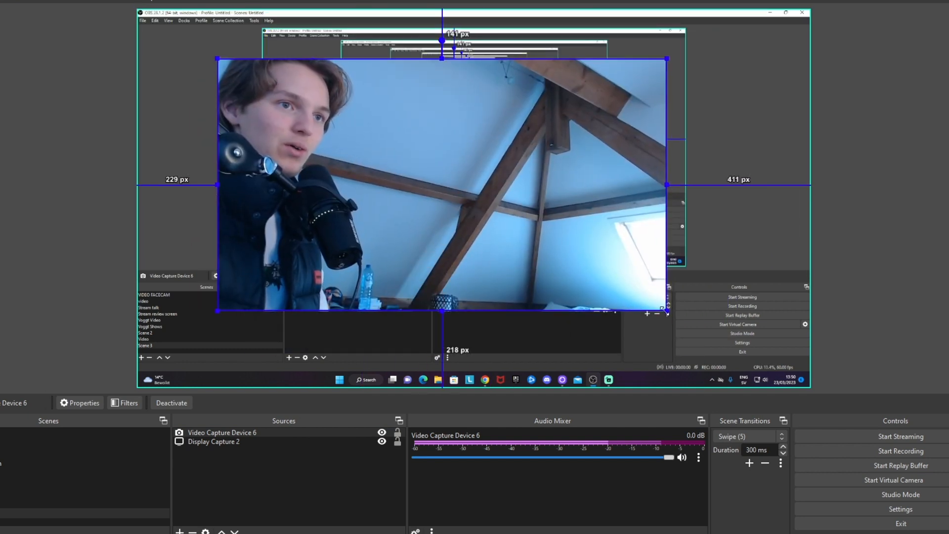
# Step: Shrink the webcam feed and move it to the preview's top-left corner
pyautogui.moveTo(665, 311); pyautogui.dragTo(505, 197)
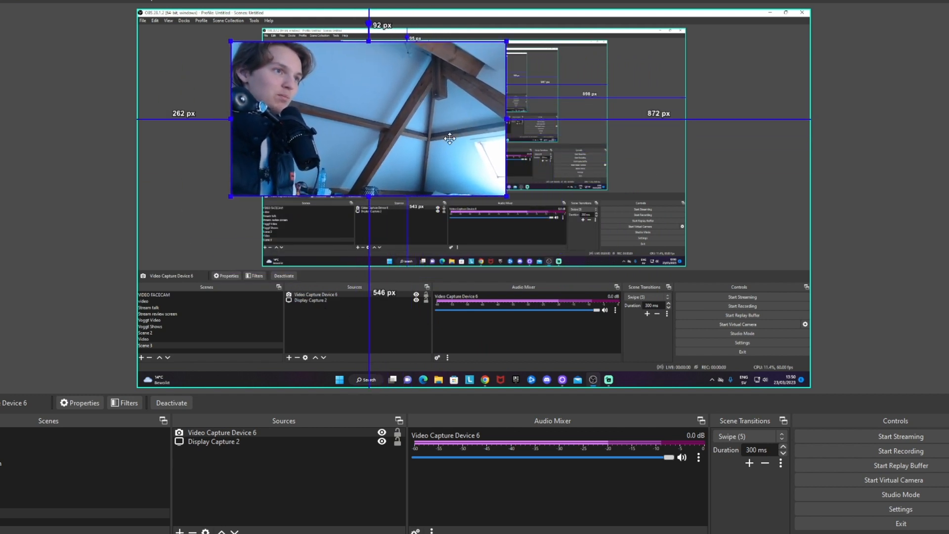
pyautogui.moveTo(505, 197); pyautogui.dragTo(357, 118)
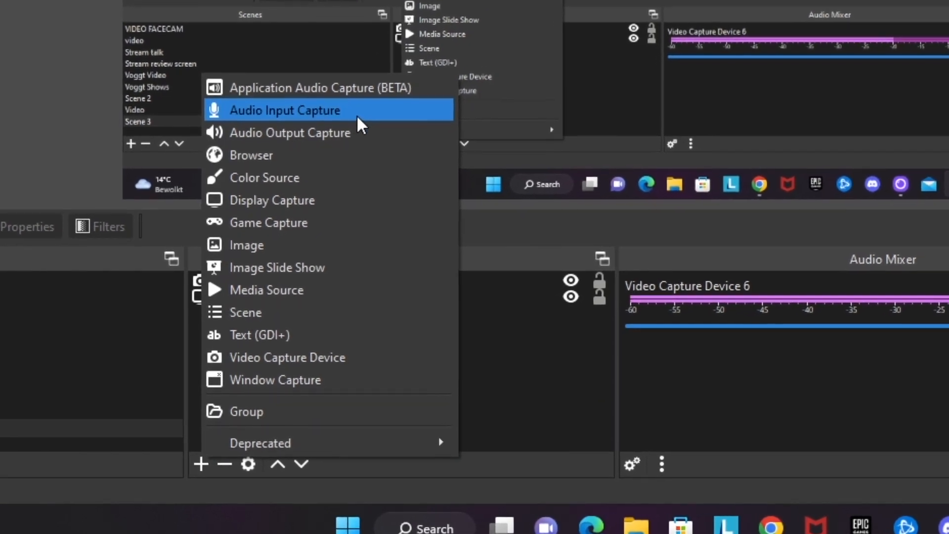
# Step: Add Audio Input Capture 4 with Device set to Microphone (Shure MV7)
pyautogui.click(285, 111)
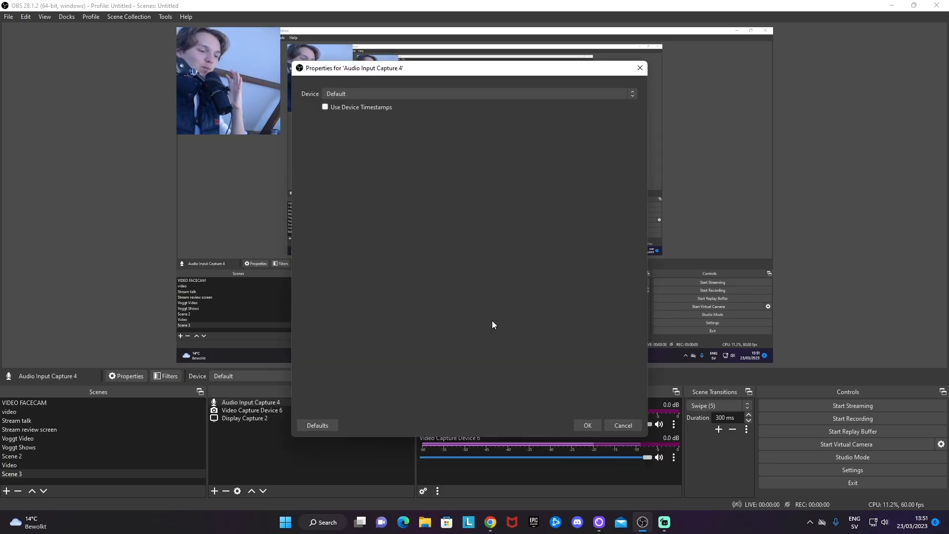
pyautogui.click(478, 93)
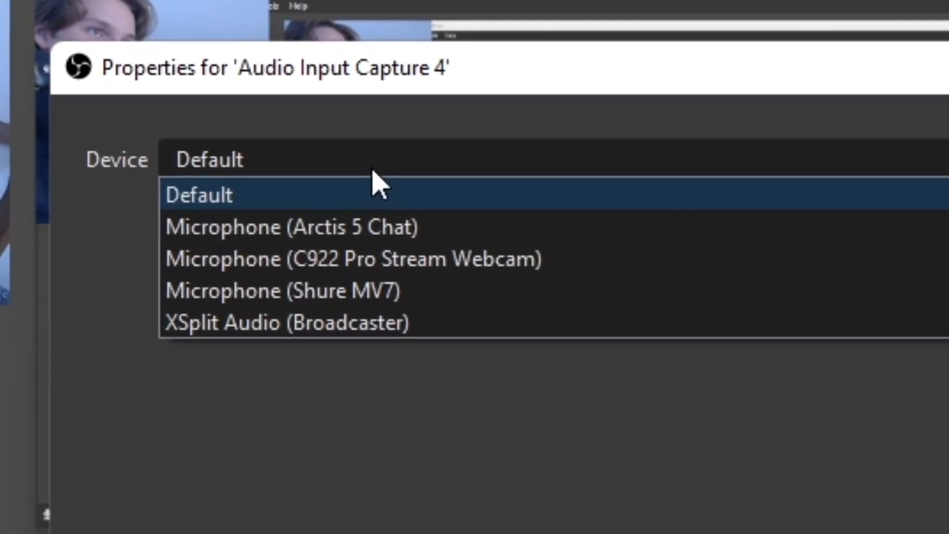
pyautogui.moveTo(439, 299)
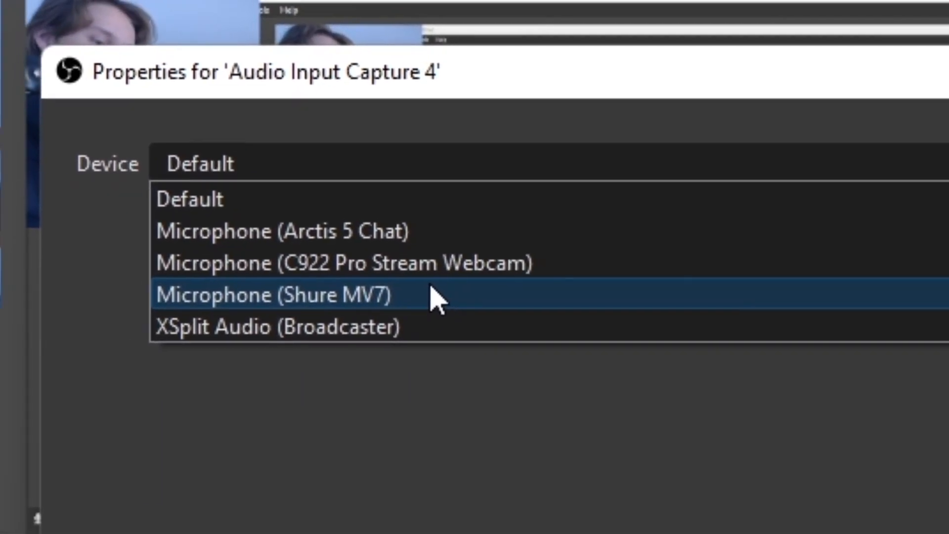
pyautogui.click(273, 295)
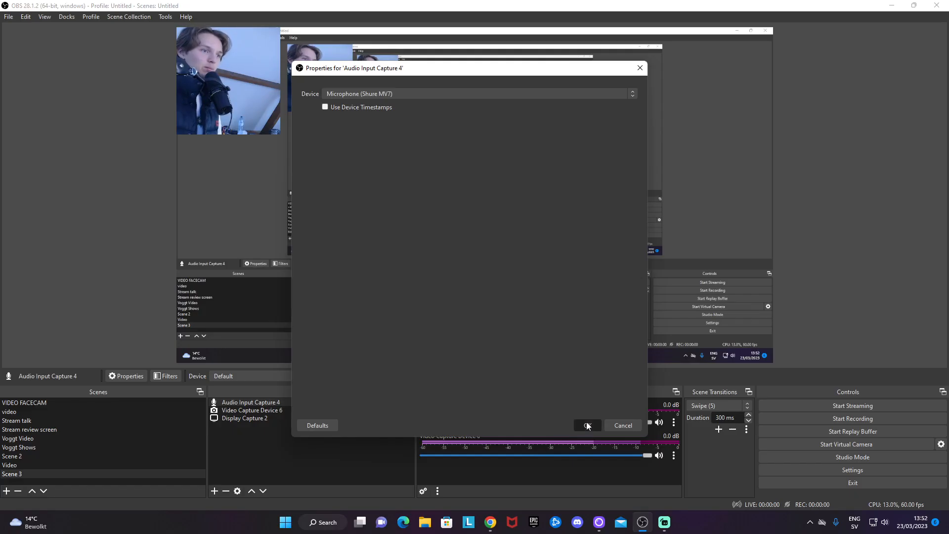
pyautogui.click(587, 425)
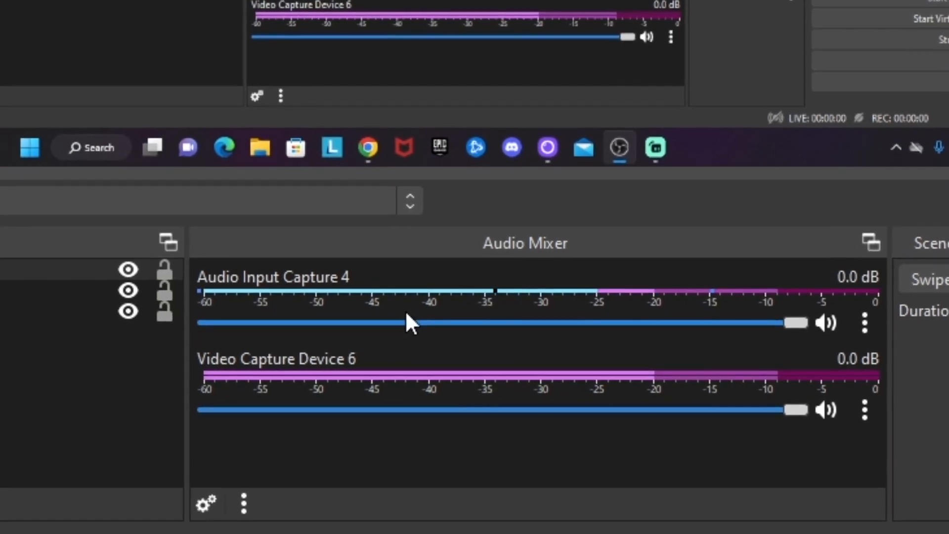
pyautogui.click(216, 472)
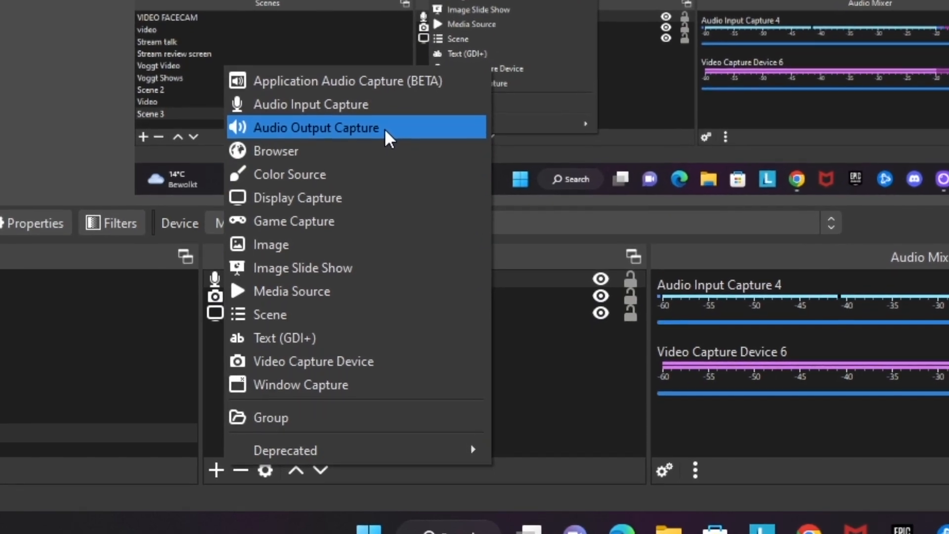
# Step: Add an Audio Output Capture 2 source for desktop sound and choose its device
pyautogui.click(316, 127)
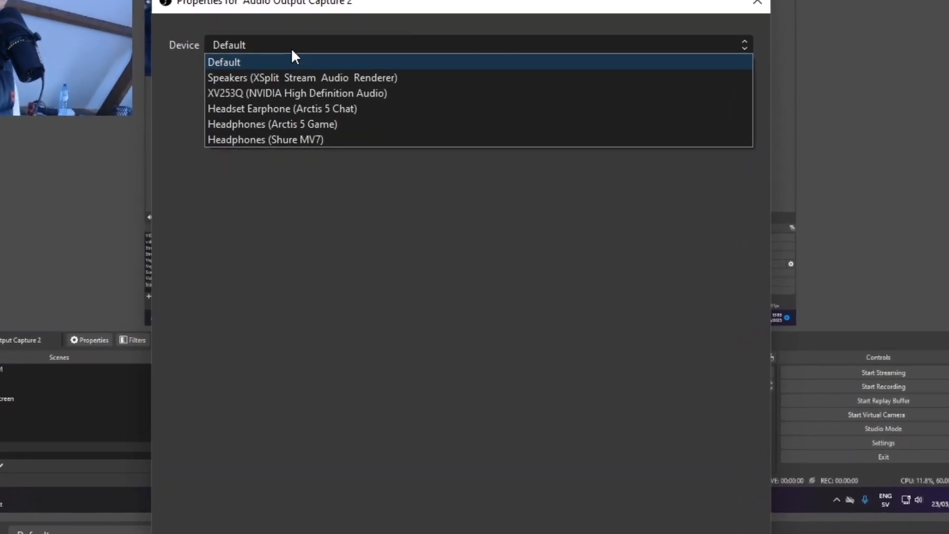
pyautogui.moveTo(393, 127)
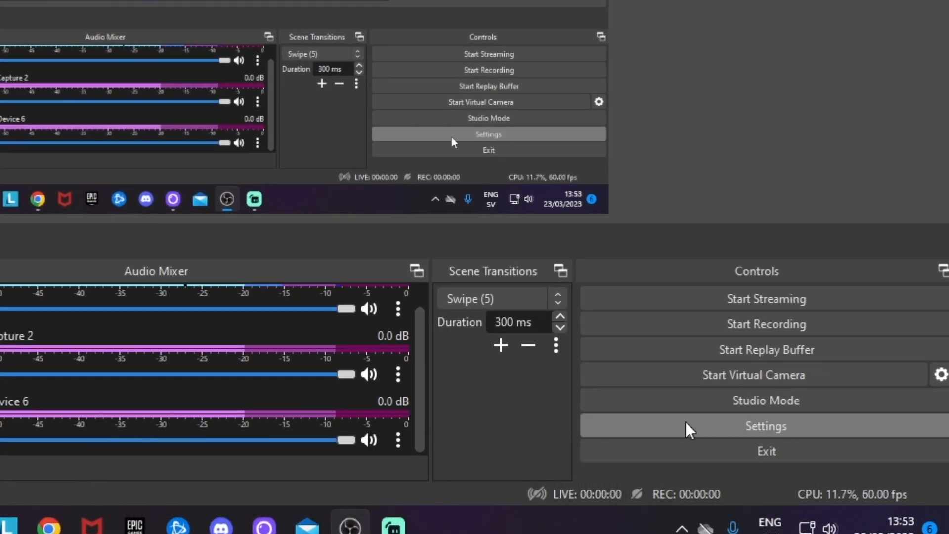
# Step: Set the recording encoder in Settings > Output to NVIDIA NVENC H.264
pyautogui.click(764, 425)
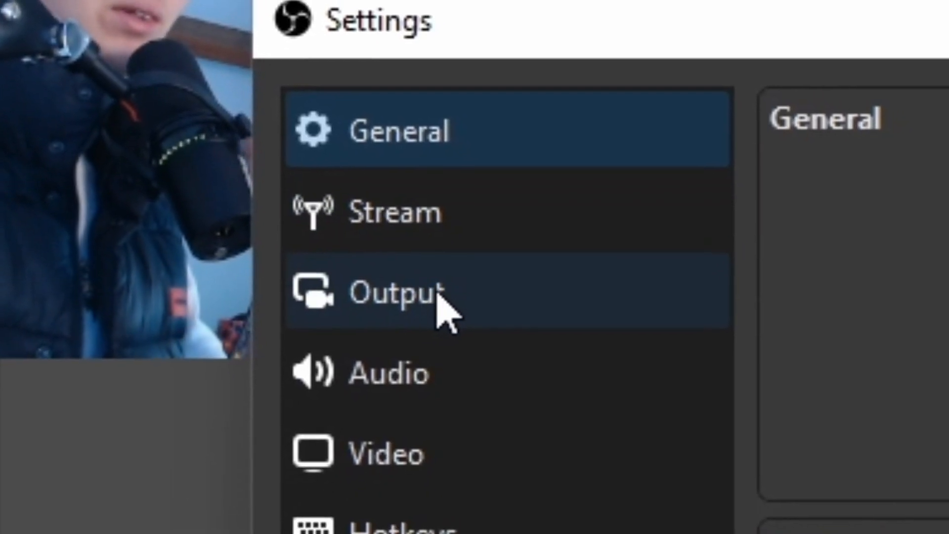
pyautogui.click(401, 303)
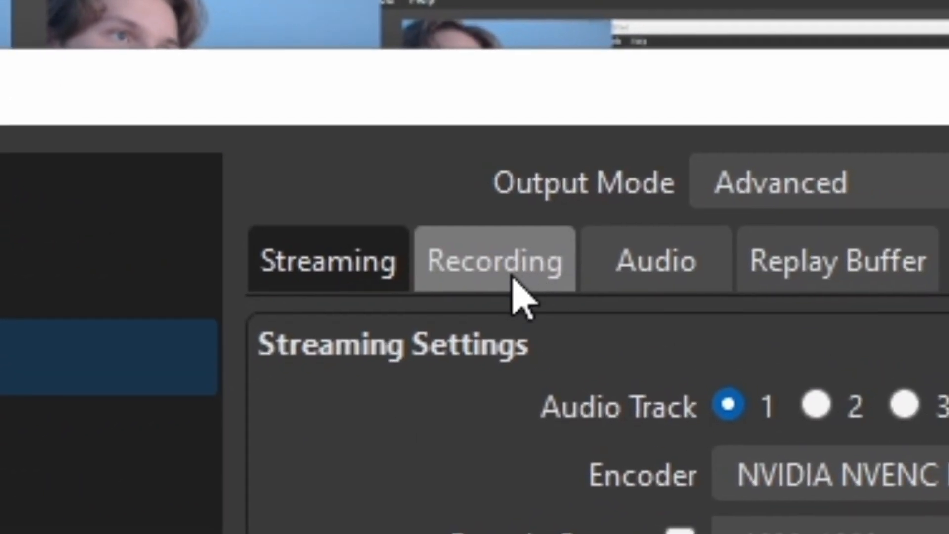
pyautogui.click(492, 260)
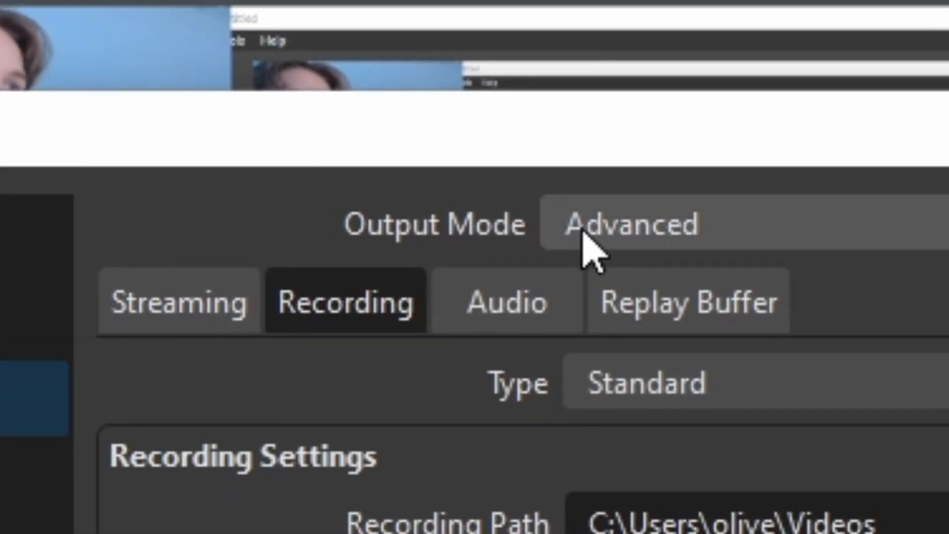
pyautogui.click(634, 226)
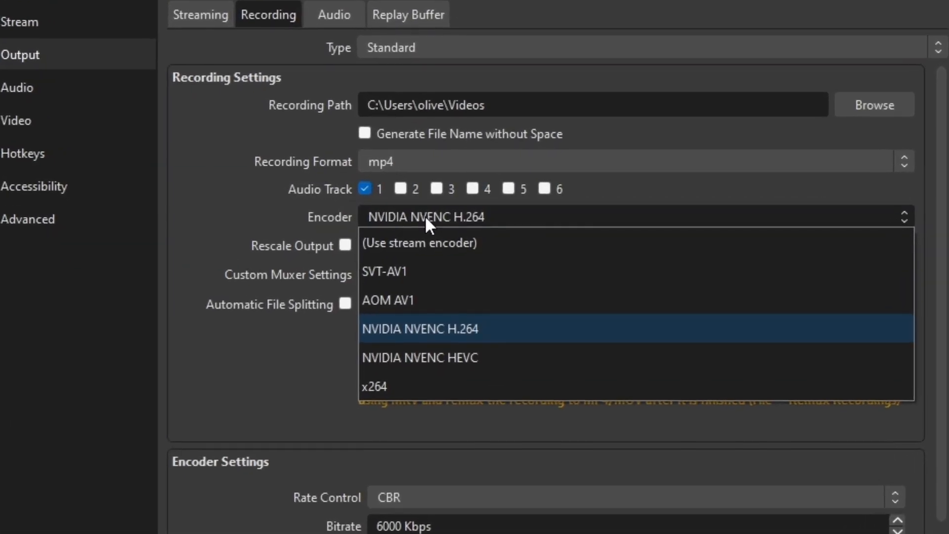
pyautogui.moveTo(406, 409)
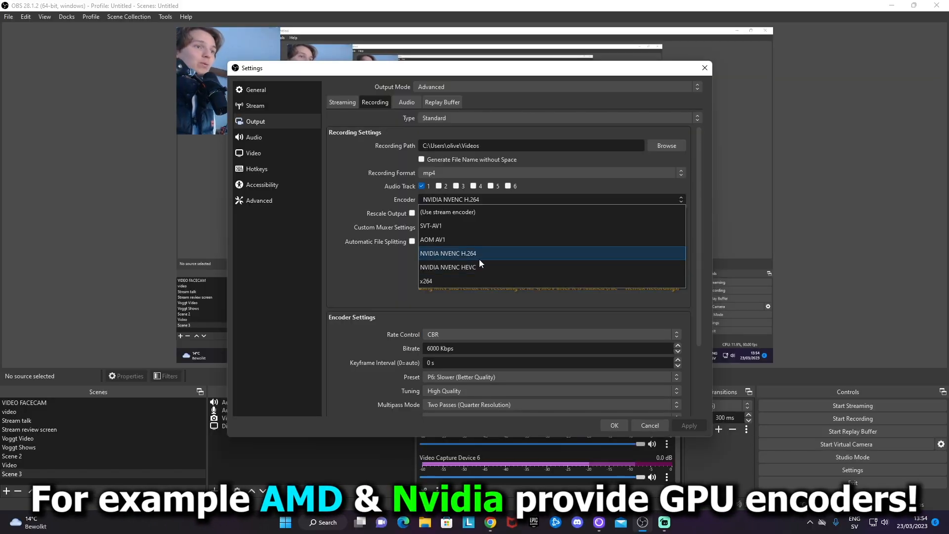
pyautogui.moveTo(482, 259)
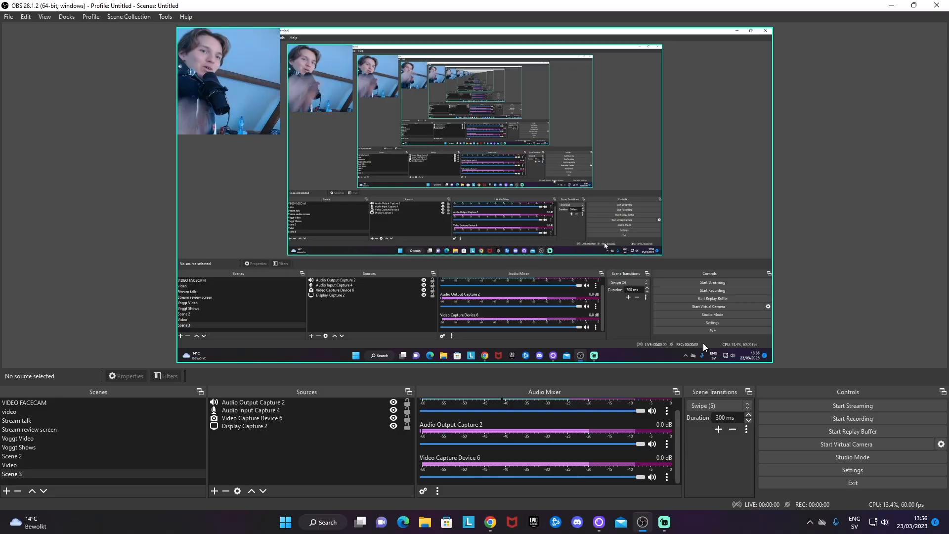
pyautogui.click(852, 419)
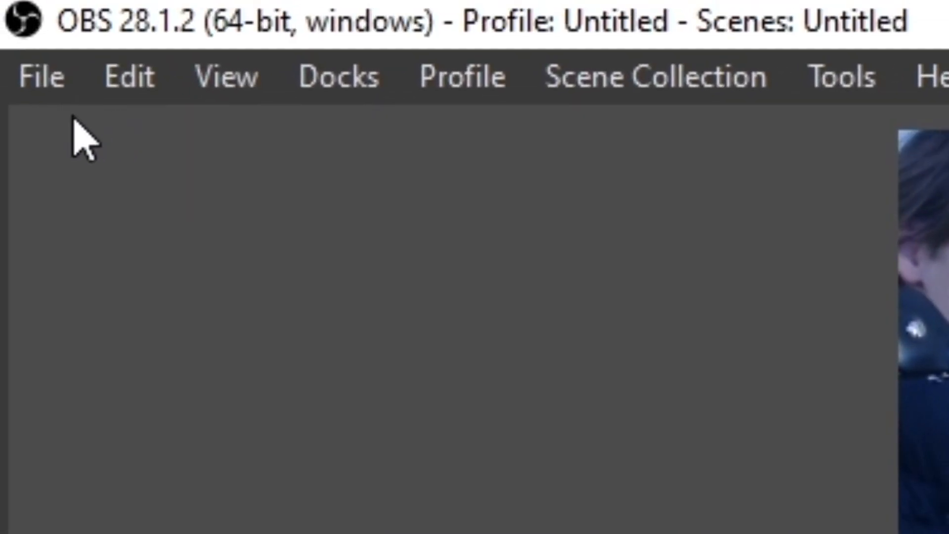
pyautogui.click(127, 77)
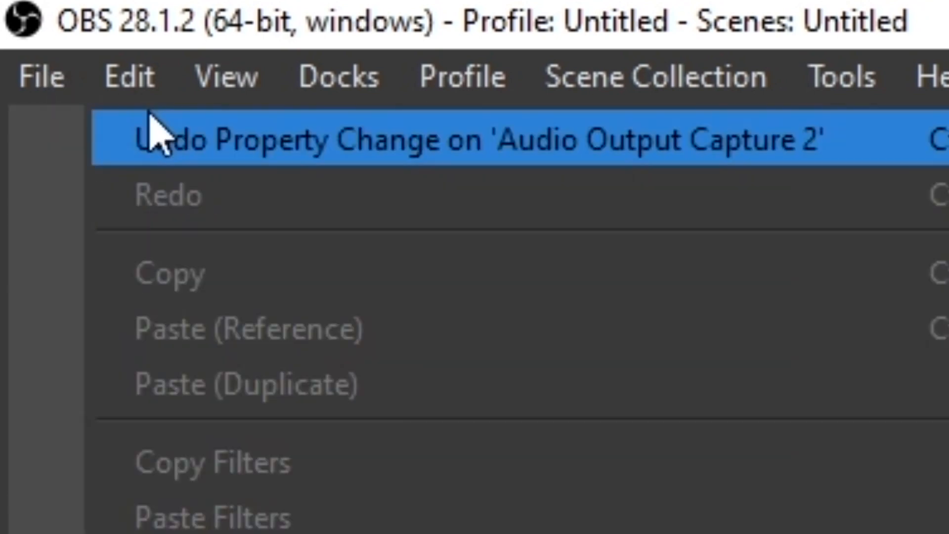